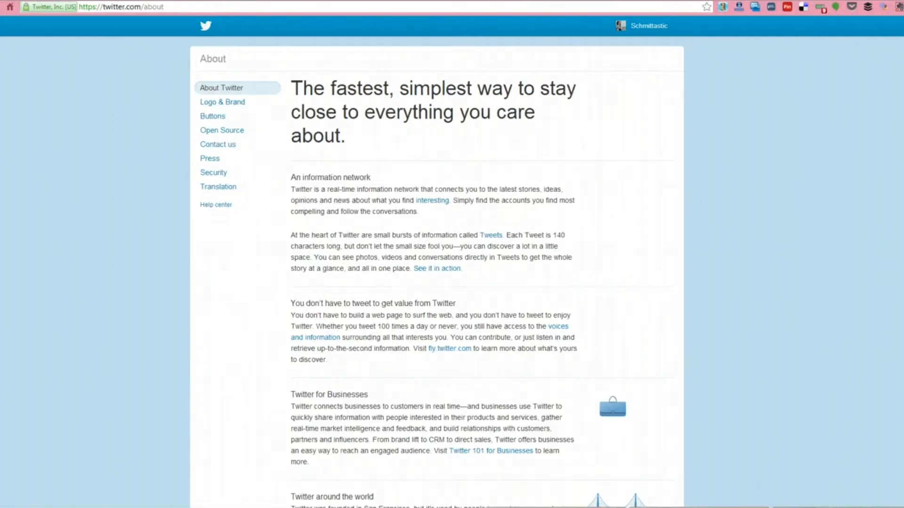
pyautogui.moveTo(245, 71)
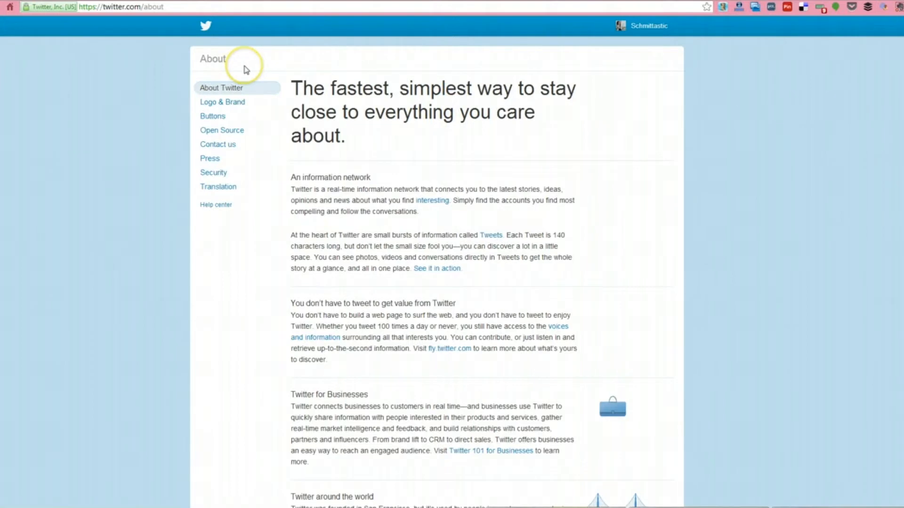
pyautogui.moveTo(168, 28)
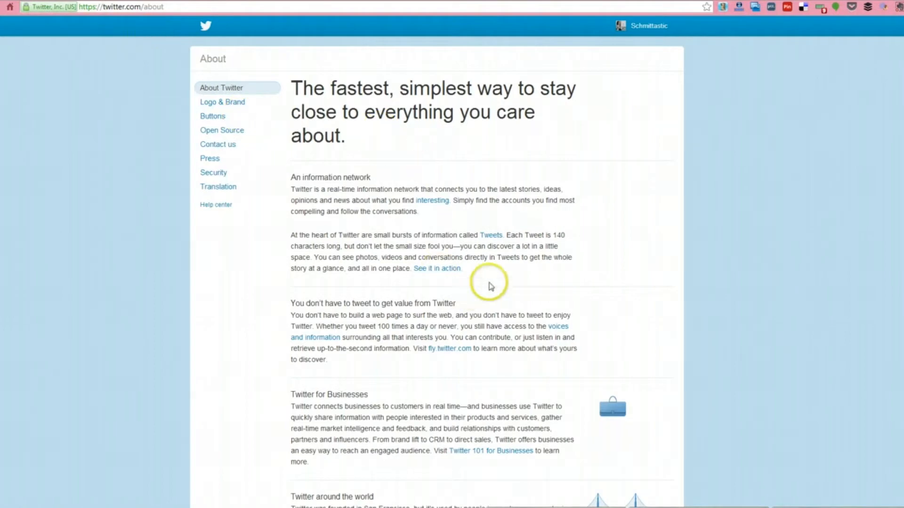
pyautogui.moveTo(254, 196)
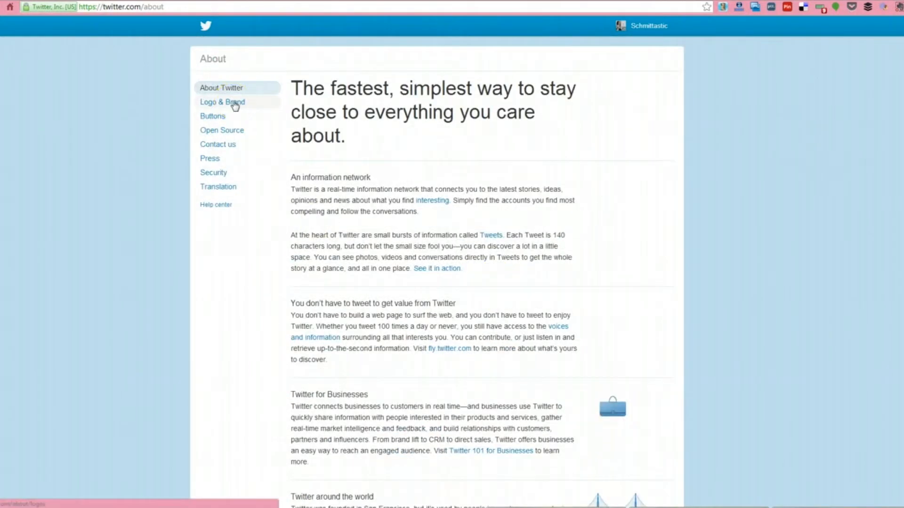
# Step: Open Twitter's Buttons page under Logo & Brand and choose the Share a link button
pyautogui.click(221, 102)
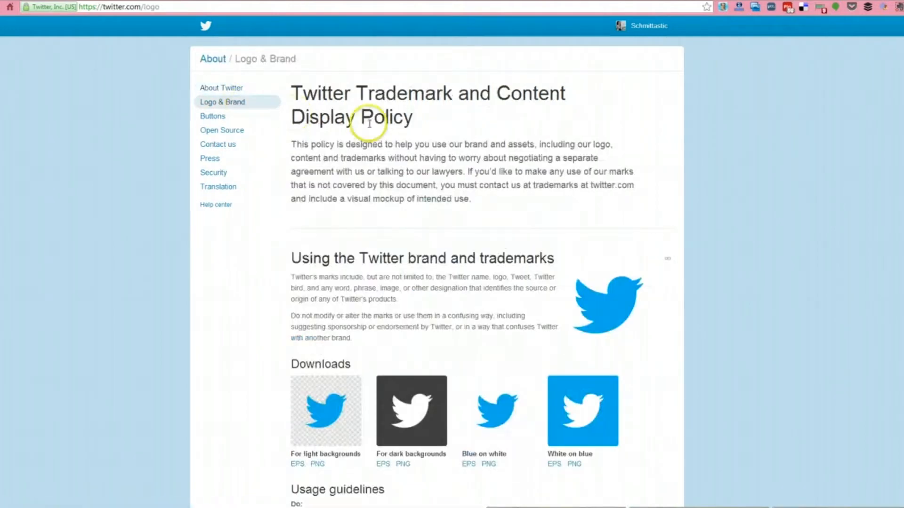
pyautogui.moveTo(315, 323)
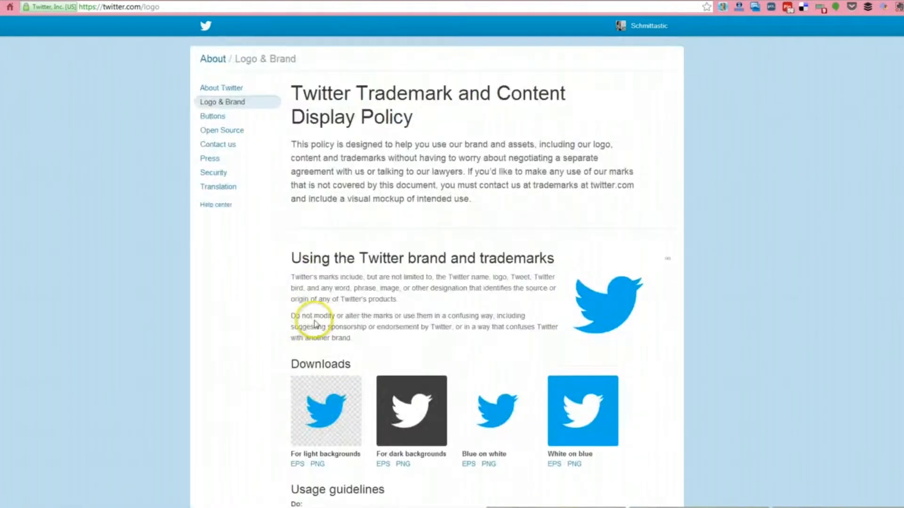
pyautogui.click(212, 116)
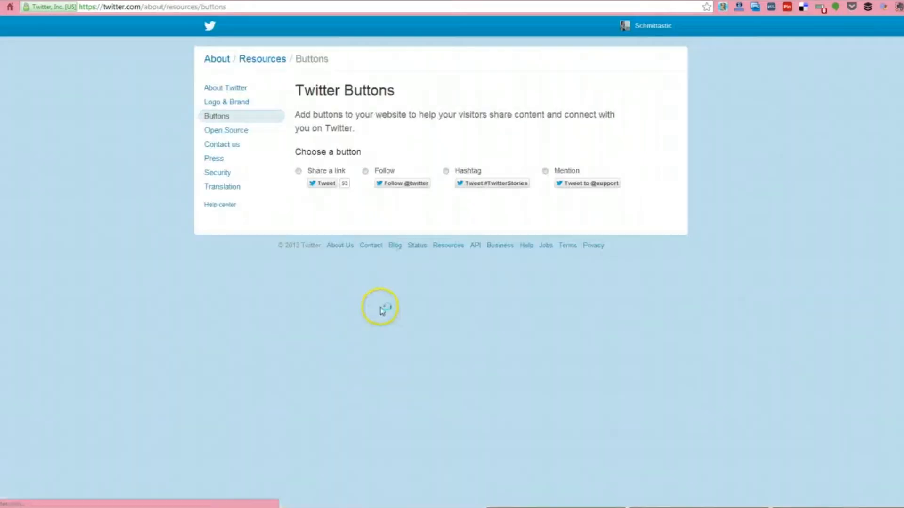
pyautogui.moveTo(317, 173)
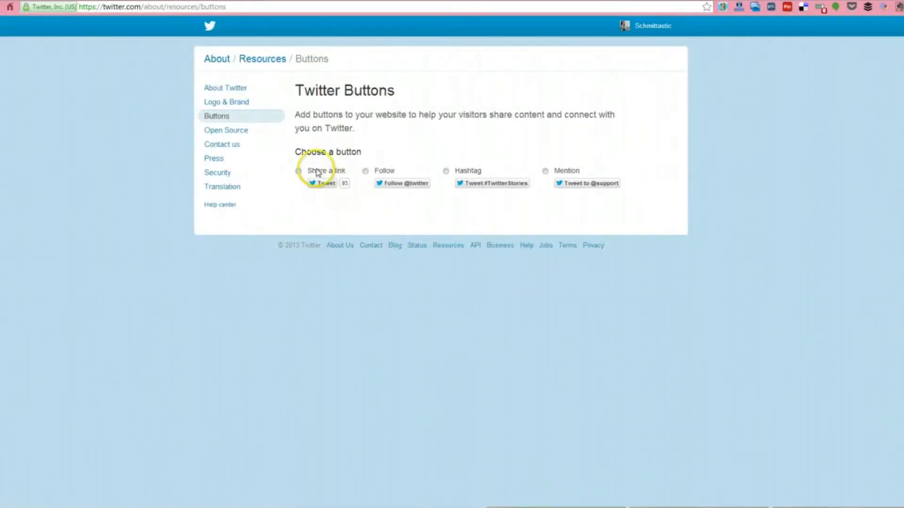
pyautogui.click(298, 170)
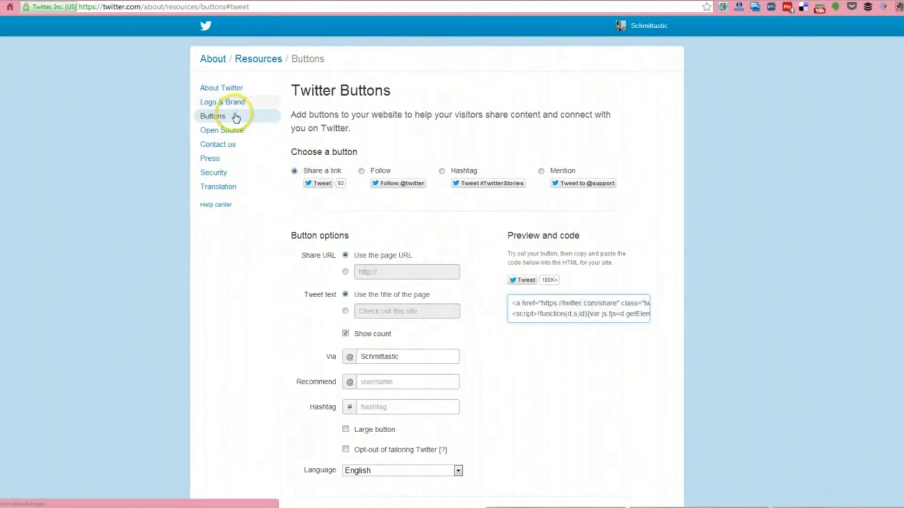
# Step: Return to Logo & Brand and browse the logo downloads and usage guidelines
pyautogui.click(222, 103)
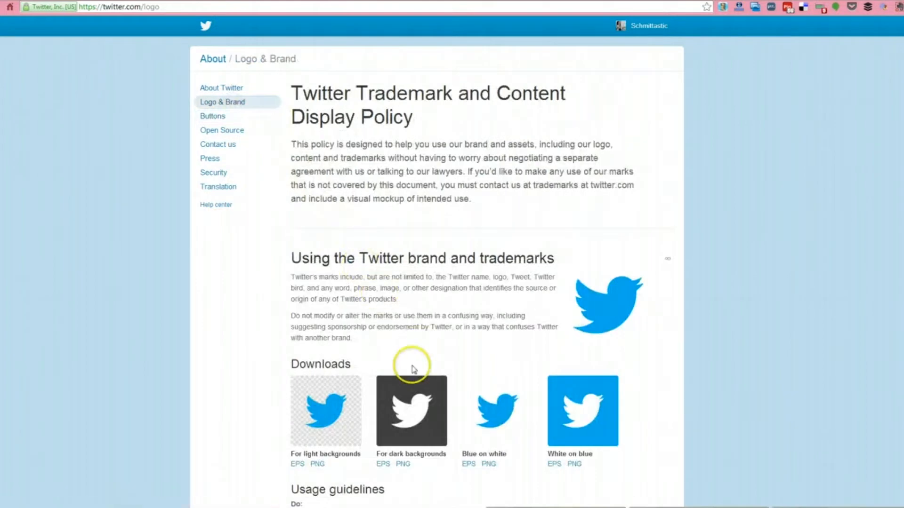
pyautogui.moveTo(580, 428)
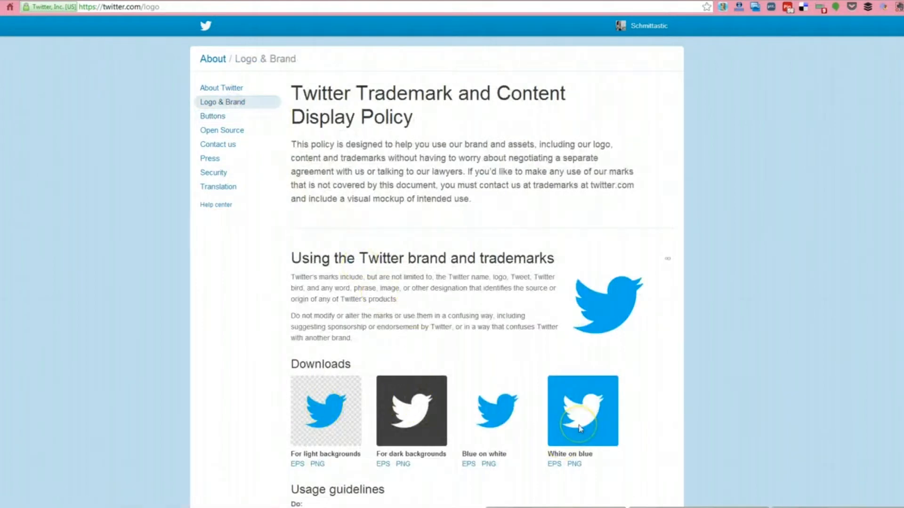
pyautogui.scroll(-3)
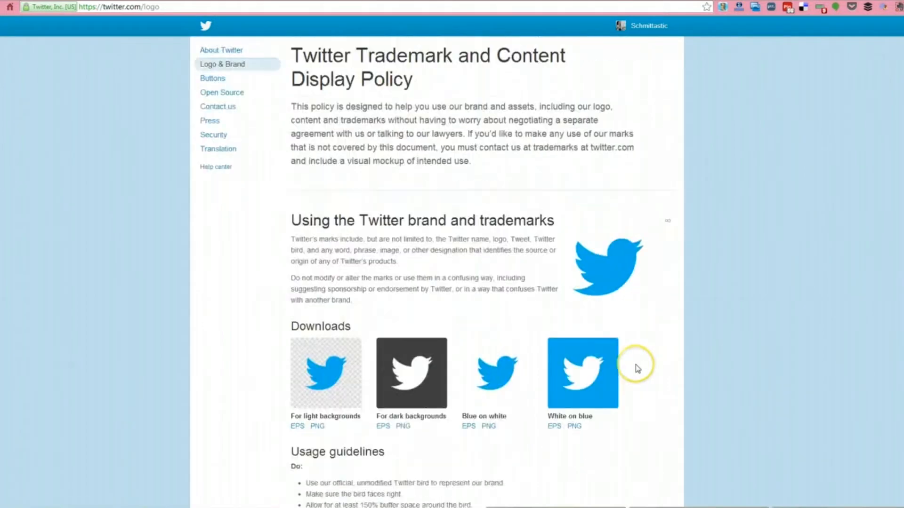
pyautogui.scroll(-3)
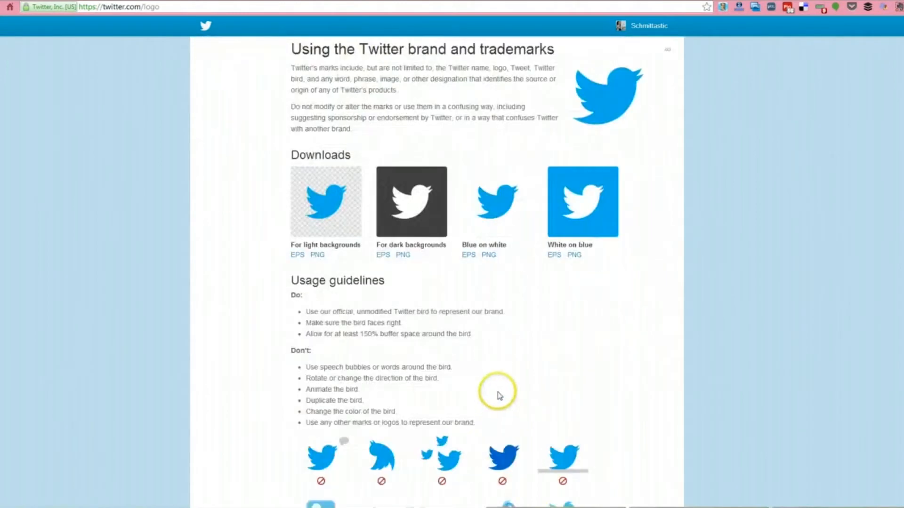
pyautogui.scroll(-3)
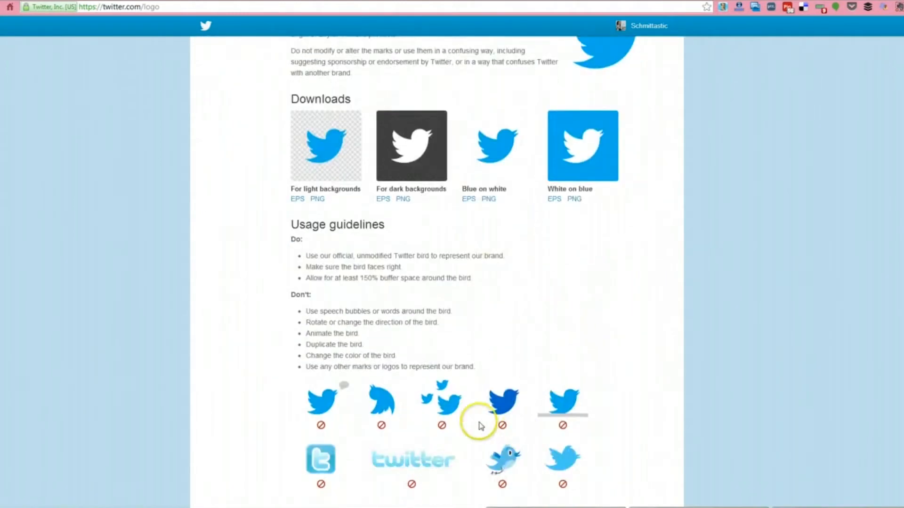
pyautogui.scroll(-3)
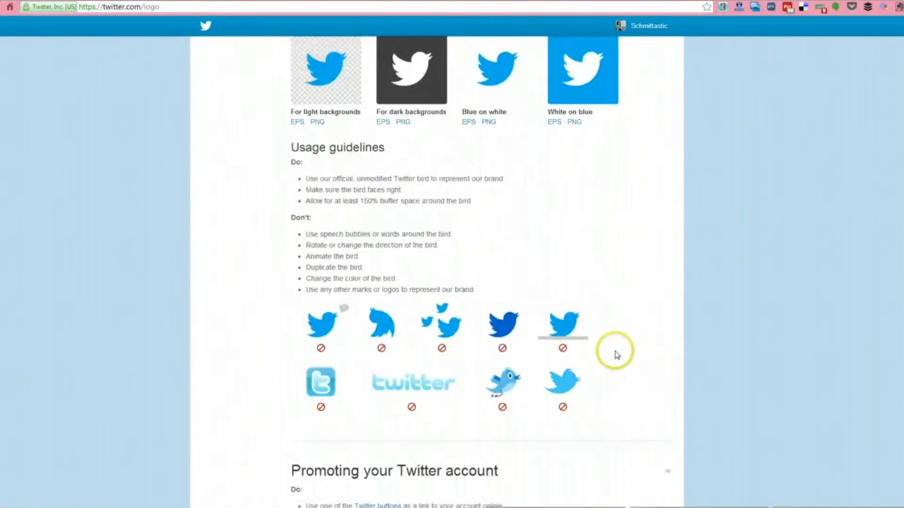
pyautogui.scroll(3)
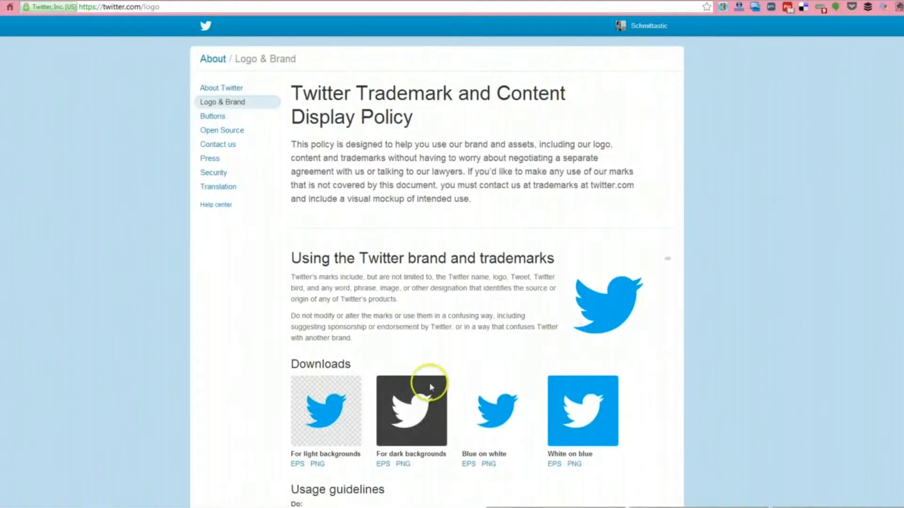
pyautogui.moveTo(588, 426)
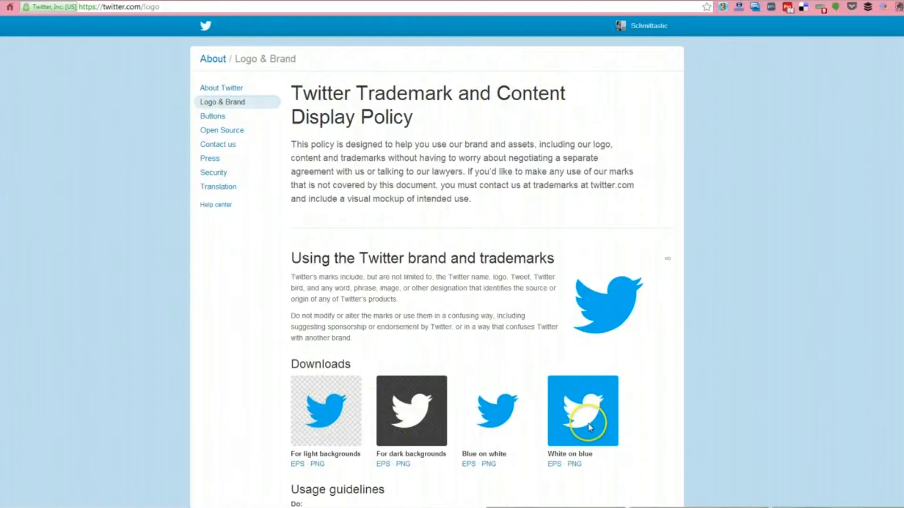
pyautogui.moveTo(647, 339)
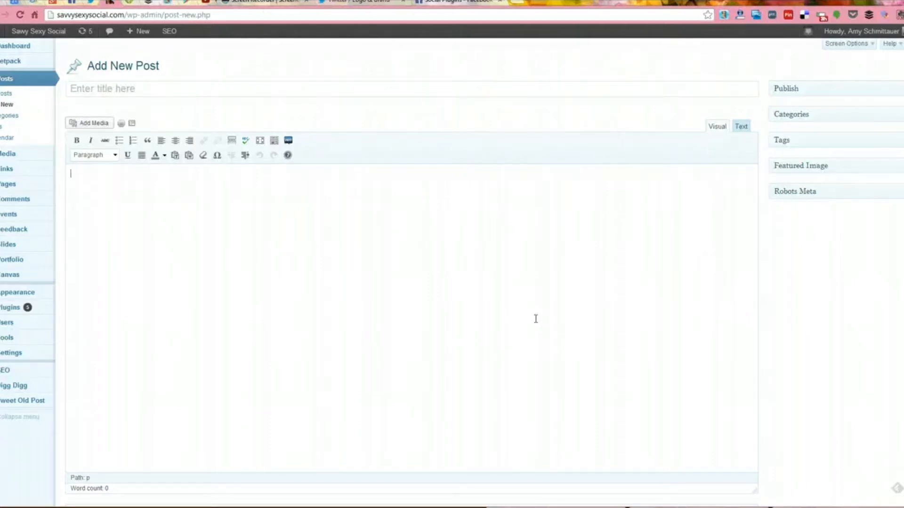
pyautogui.moveTo(10, 184)
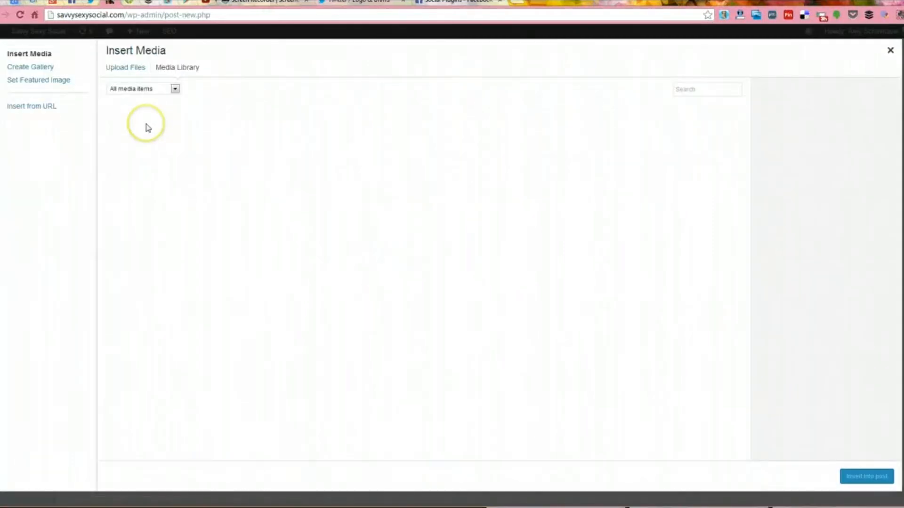
# Step: Open Add Media in the new post and go to Upload Files
pyautogui.click(177, 68)
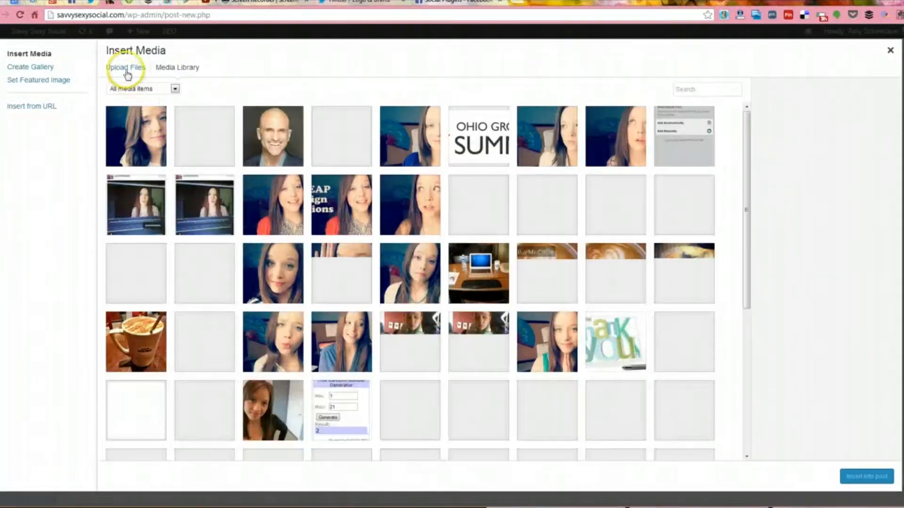
pyautogui.click(125, 67)
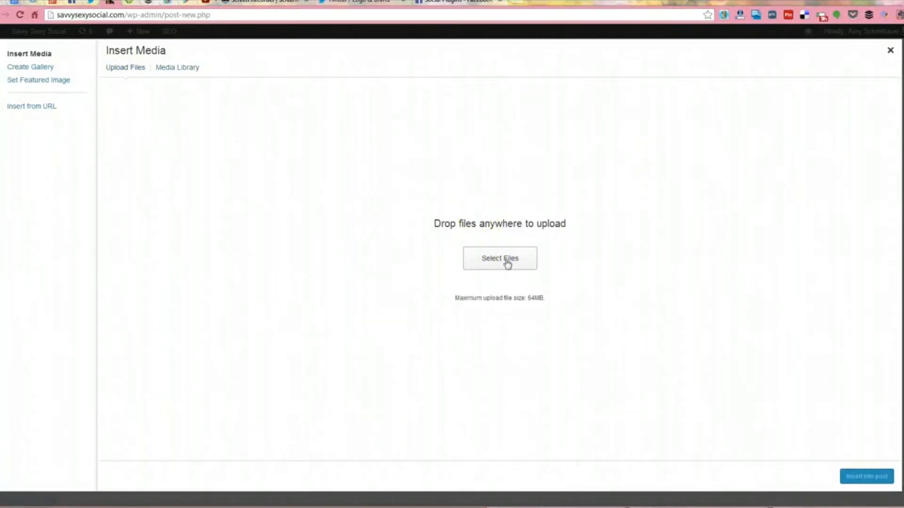
# Step: Upload the official Twitter logo file and insert it into the post
pyautogui.click(500, 259)
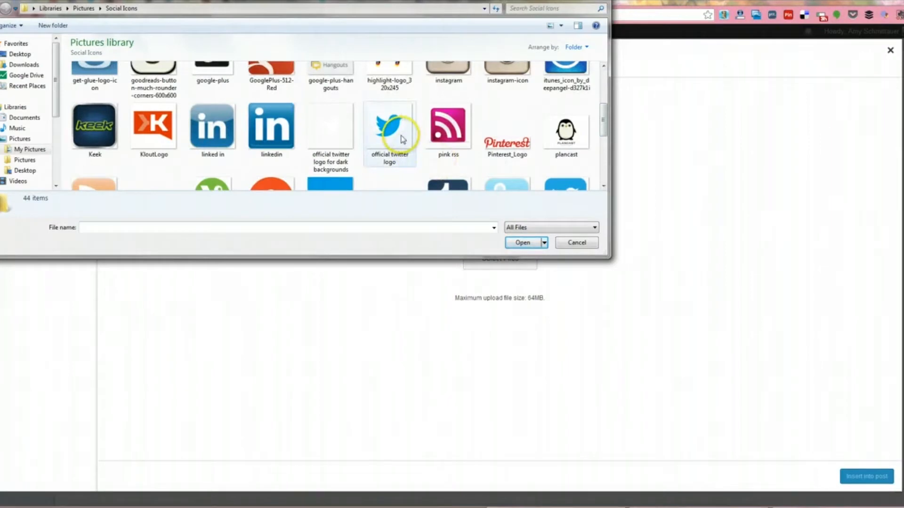
pyautogui.click(576, 242)
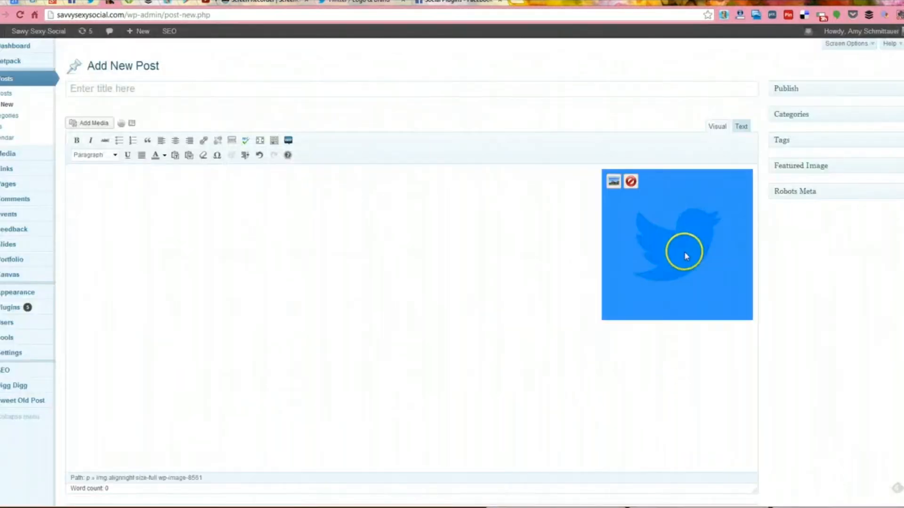
# Step: Select the inserted Twitter logo image and align it left
pyautogui.click(162, 140)
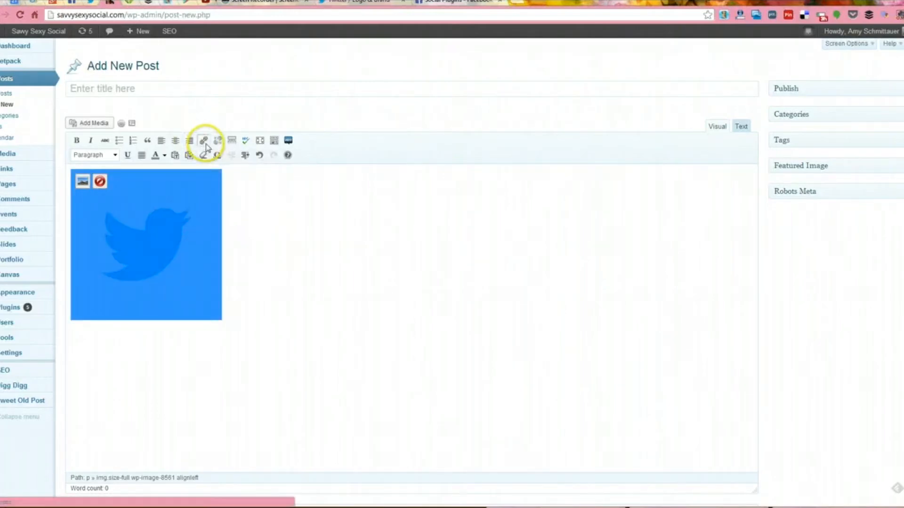
pyautogui.click(203, 140)
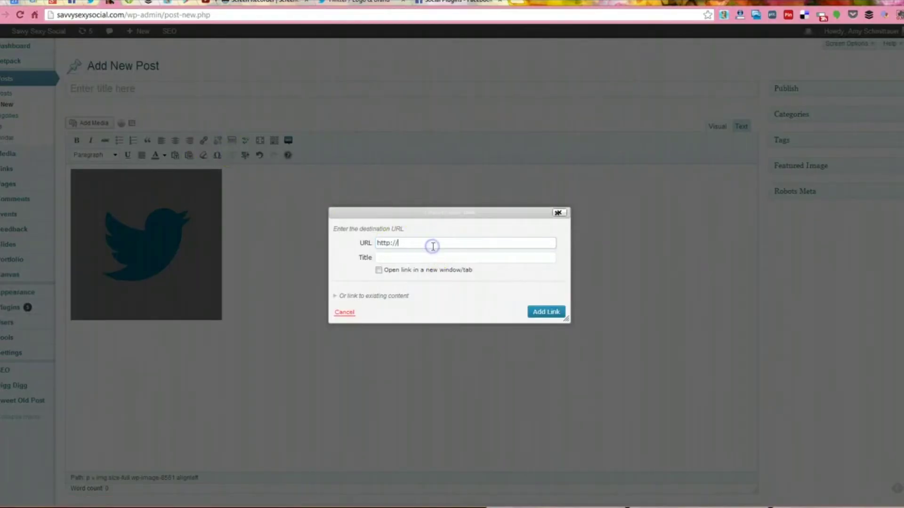
pyautogui.write('twitter.com/')
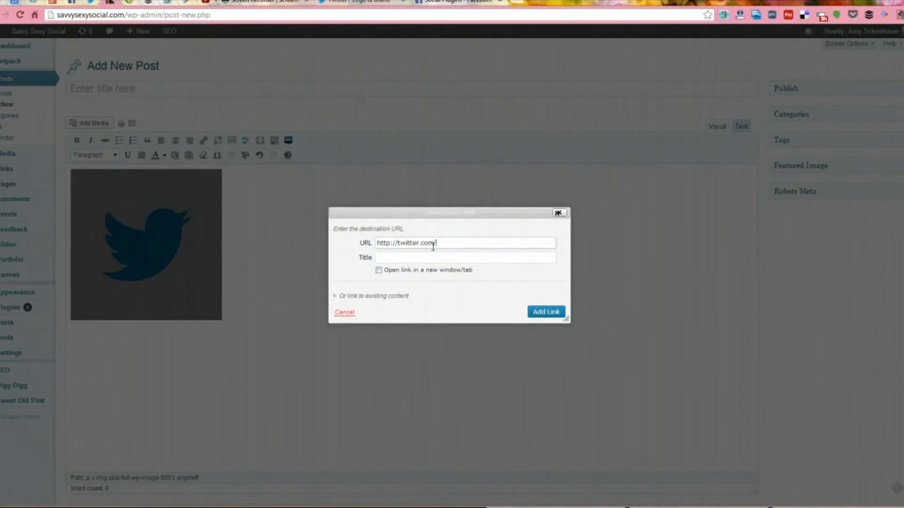
pyautogui.write('schmittastic')
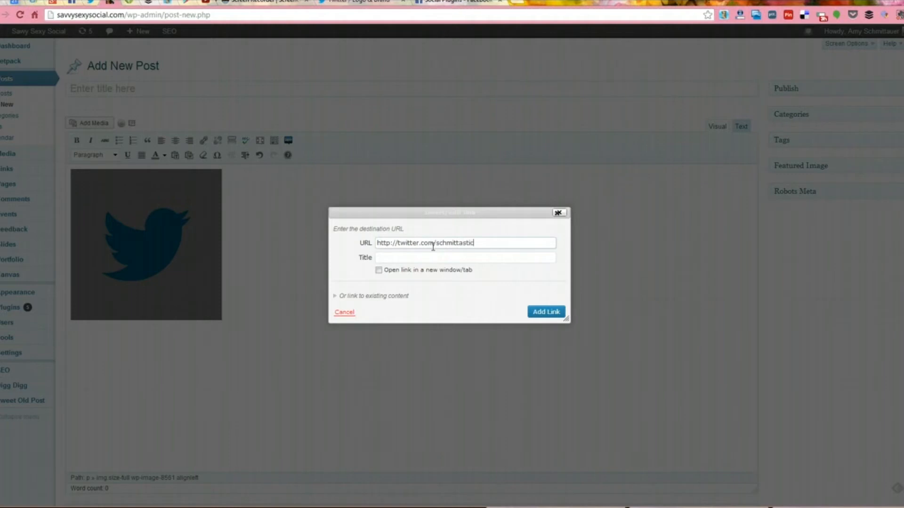
pyautogui.click(546, 312)
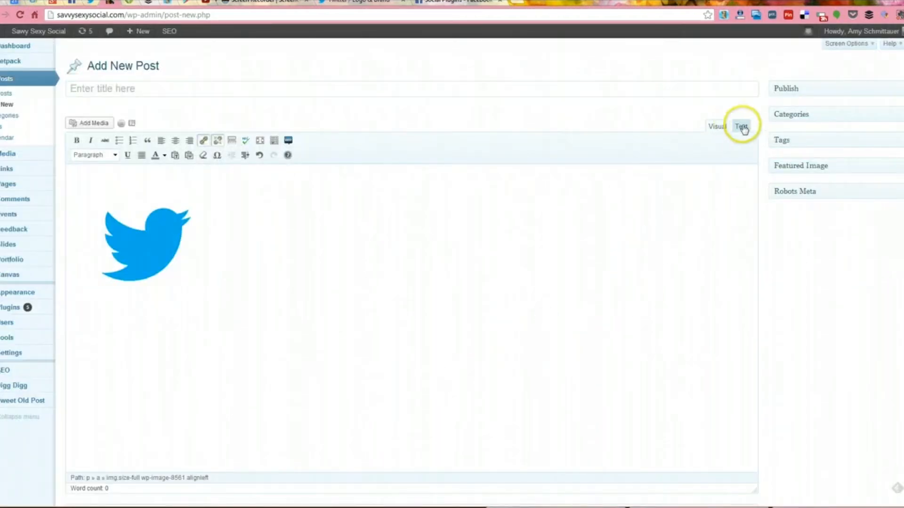
# Step: Toggle between Text and Visual editors, ending on the logo's raw HTML
pyautogui.click(741, 126)
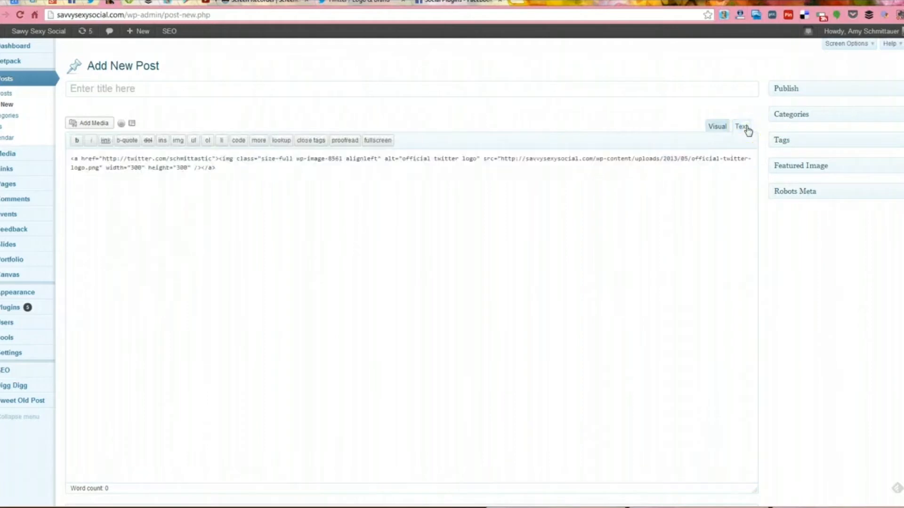
pyautogui.click(717, 126)
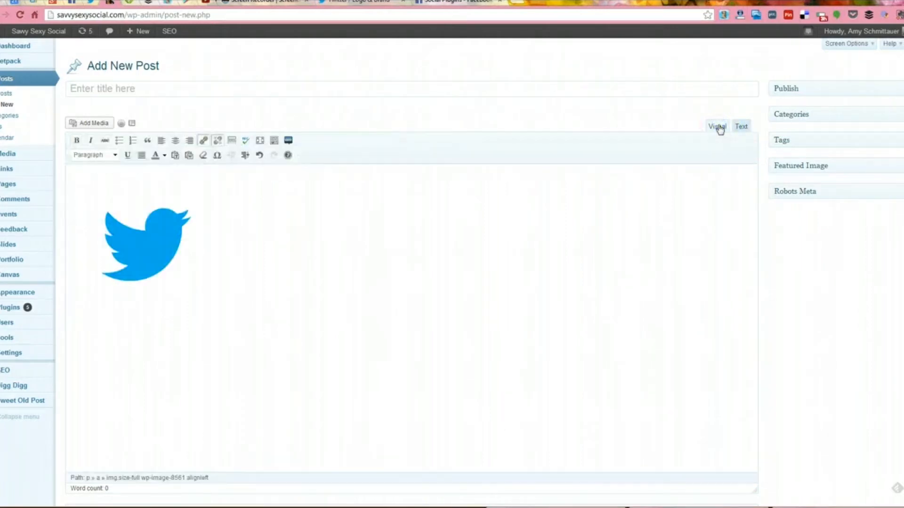
pyautogui.click(740, 126)
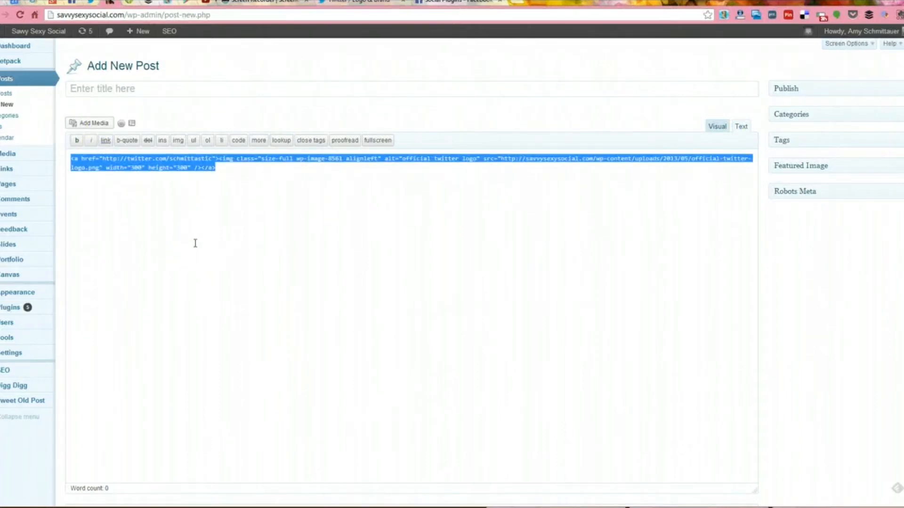
# Step: Deselect the code and select the image's 300 width value for editing
pyautogui.click(358, 166)
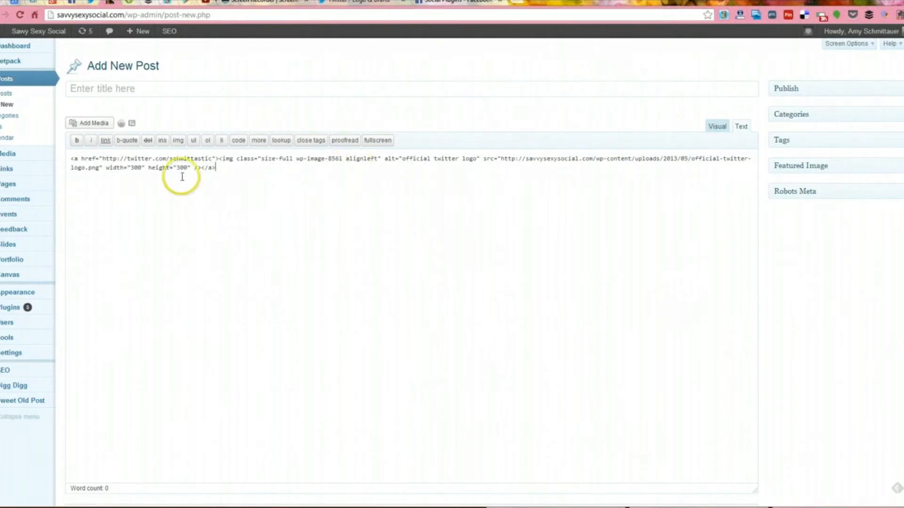
pyautogui.doubleClick(137, 168)
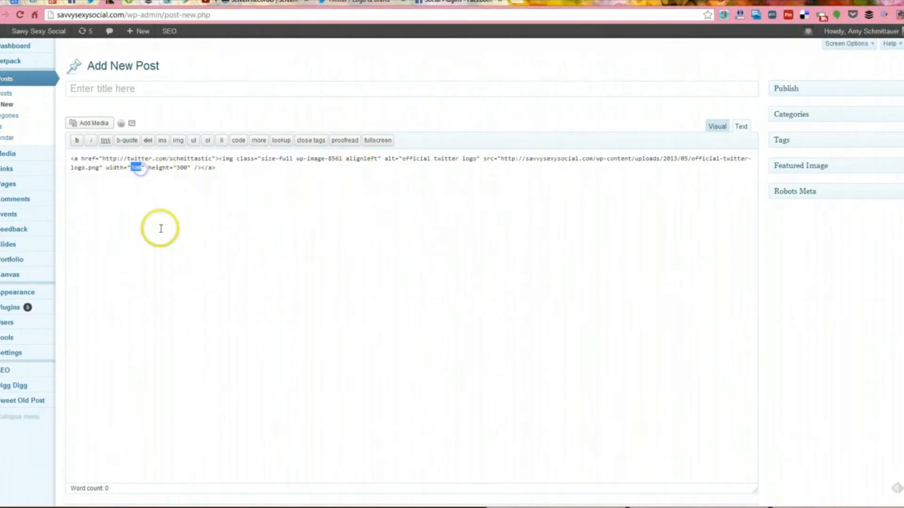
pyautogui.moveTo(184, 198)
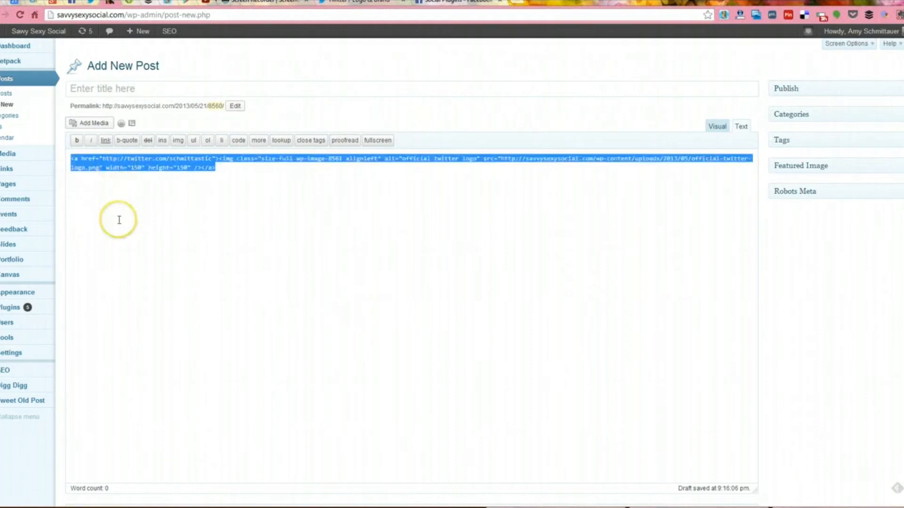
pyautogui.moveTo(169, 222)
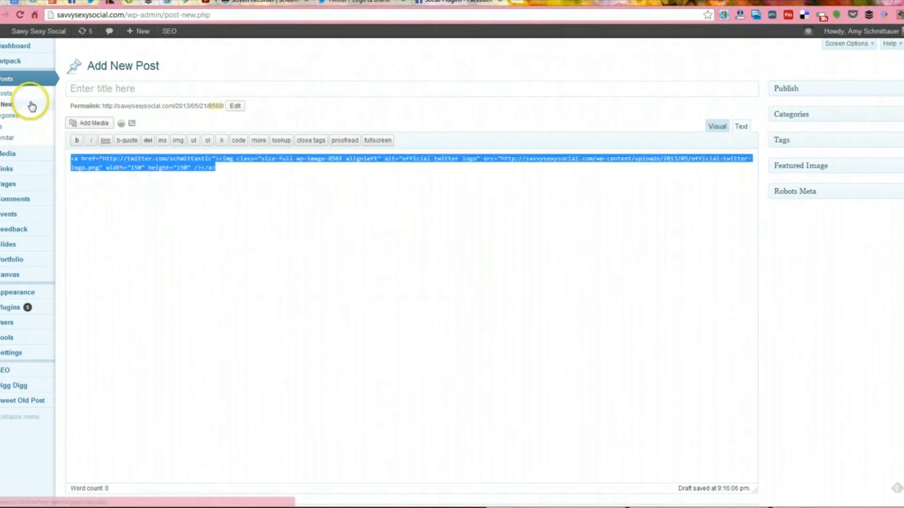
pyautogui.moveTo(28, 242)
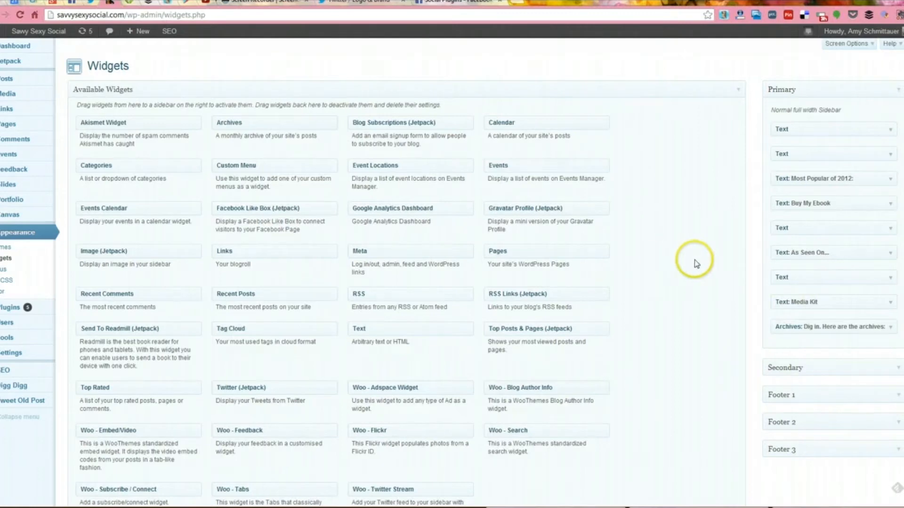
pyautogui.moveTo(750, 256)
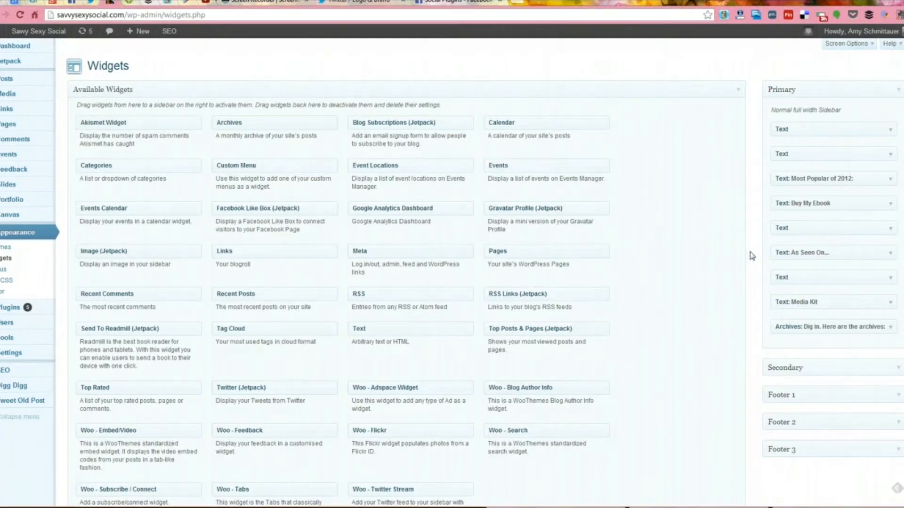
pyautogui.moveTo(742, 212)
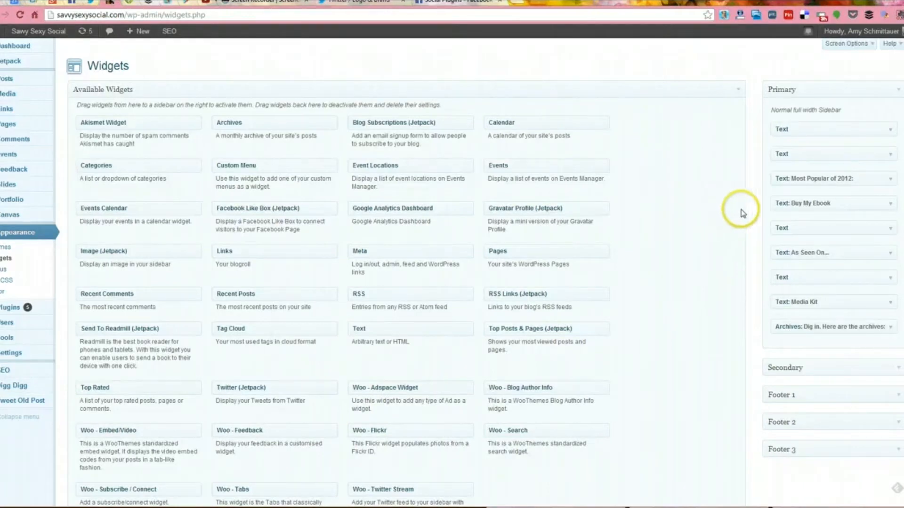
pyautogui.moveTo(816, 140)
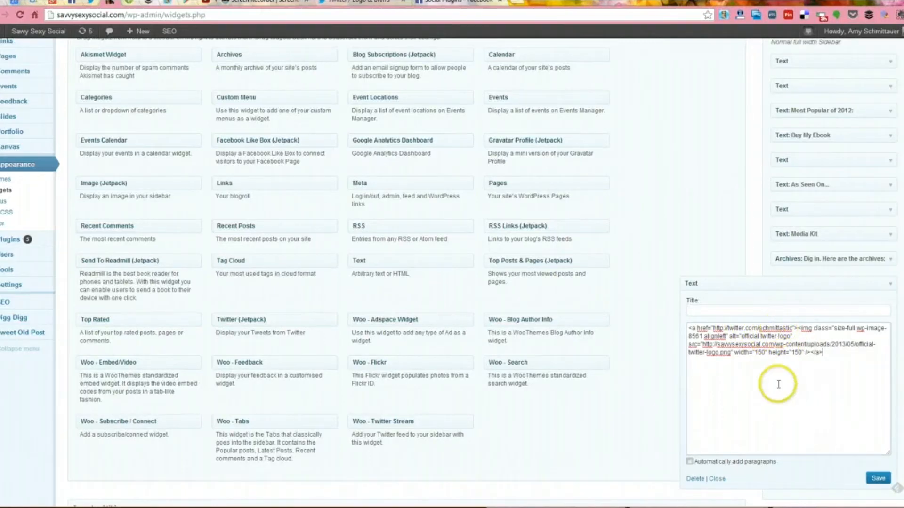
pyautogui.moveTo(779, 359)
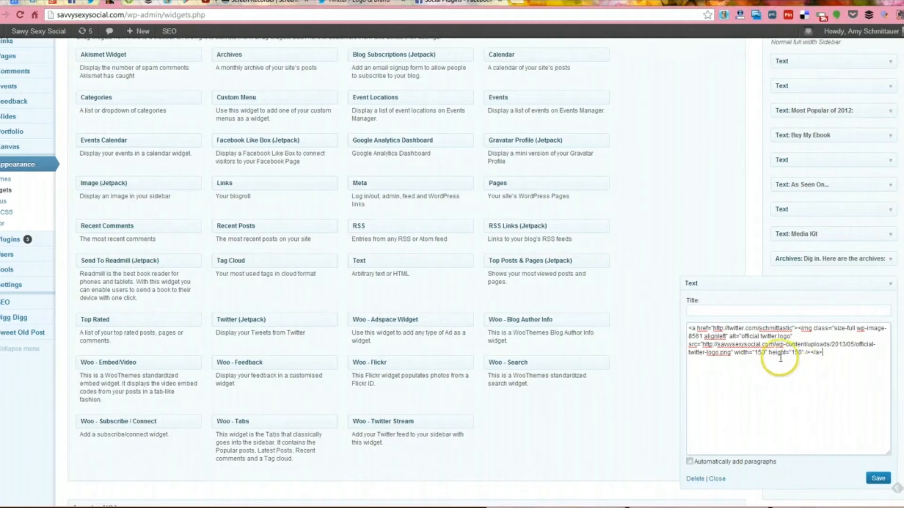
# Step: Save the Primary sidebar Text widget holding the 150×150 linked logo HTML
pyautogui.click(878, 479)
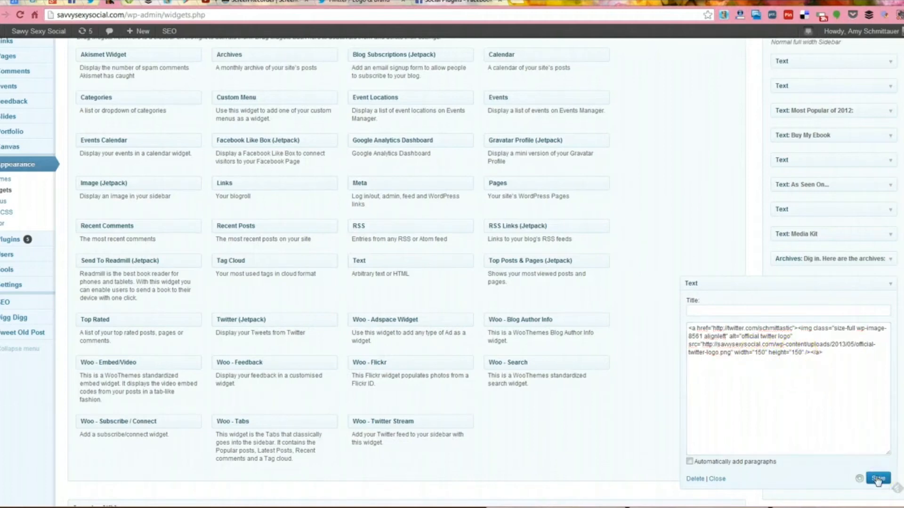
pyautogui.click(880, 477)
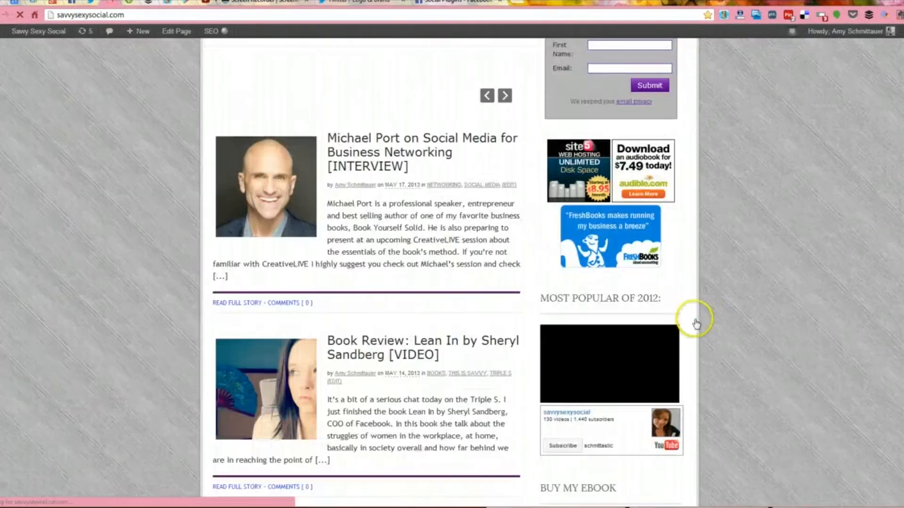
# Step: Scroll the front page sidebar to the Twitter logo and click it to test the link
pyautogui.scroll(-3)
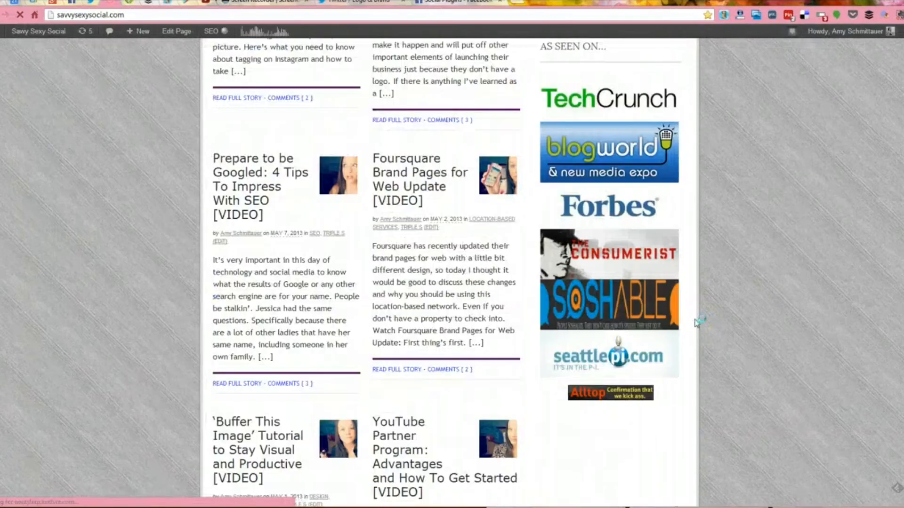
pyautogui.scroll(-3)
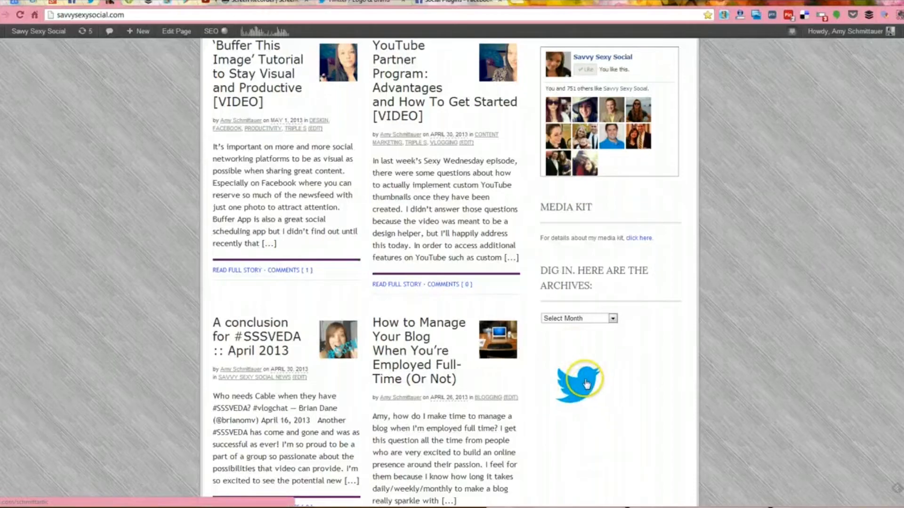
pyautogui.click(578, 382)
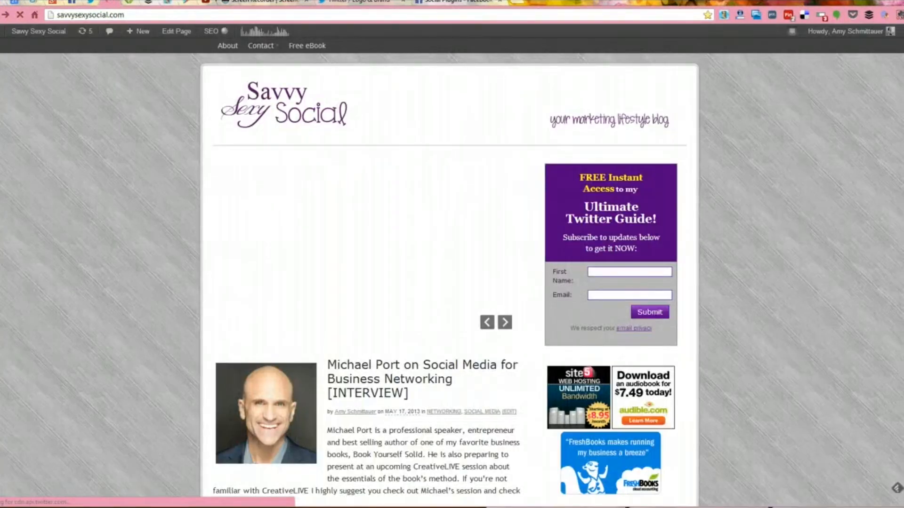
pyautogui.scroll(-3)
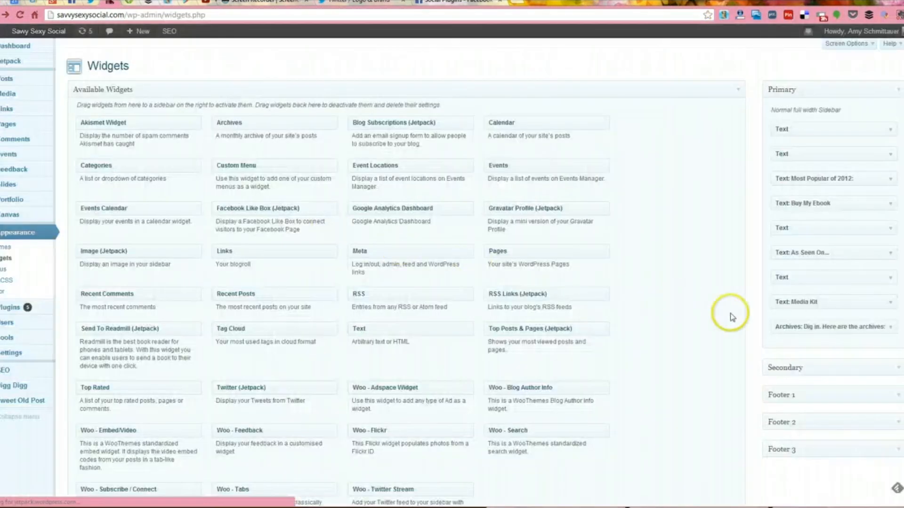
pyautogui.moveTo(892, 325)
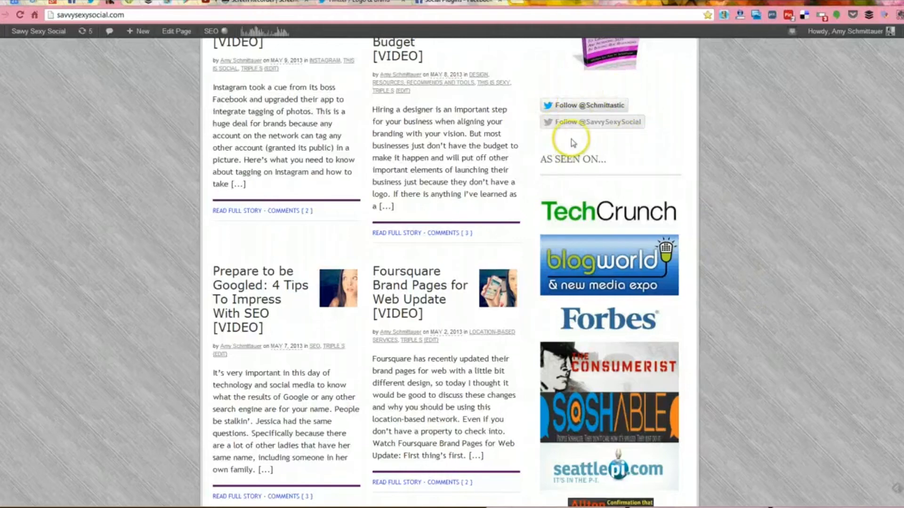
pyautogui.moveTo(575, 97)
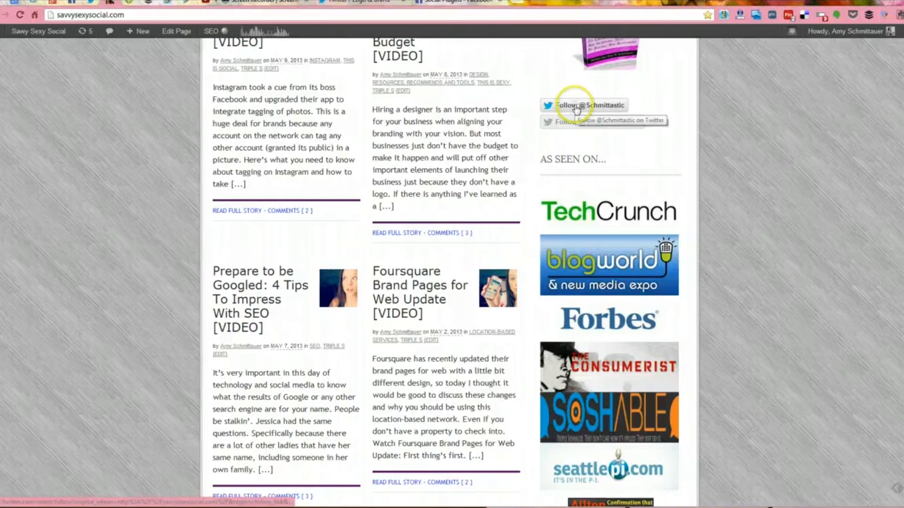
pyautogui.moveTo(604, 120)
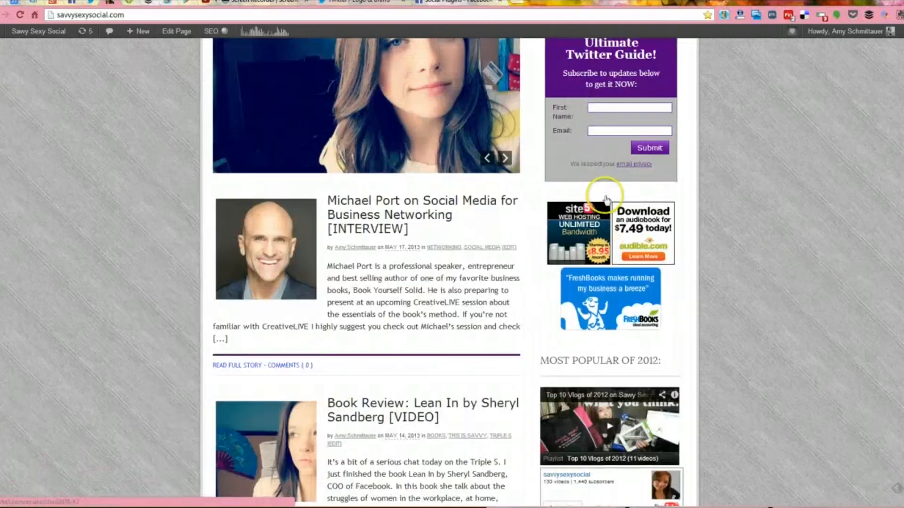
pyautogui.scroll(-3)
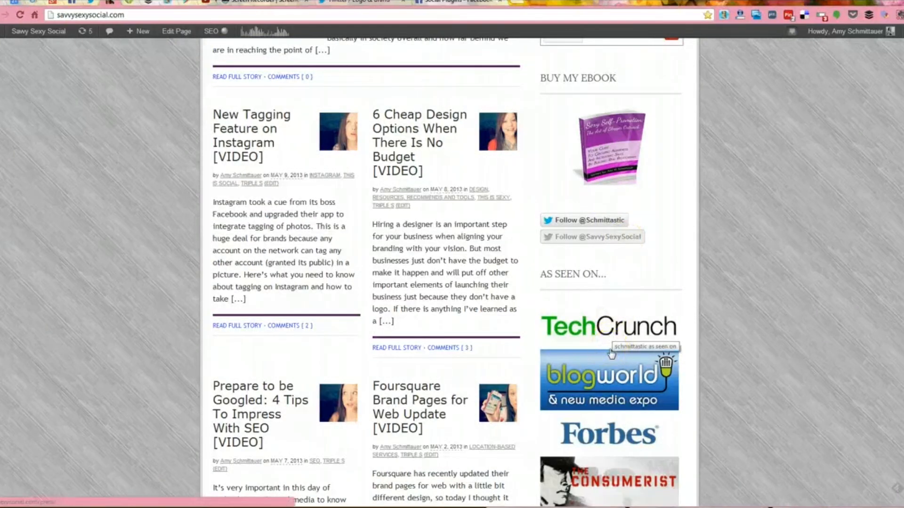
pyautogui.moveTo(573, 271)
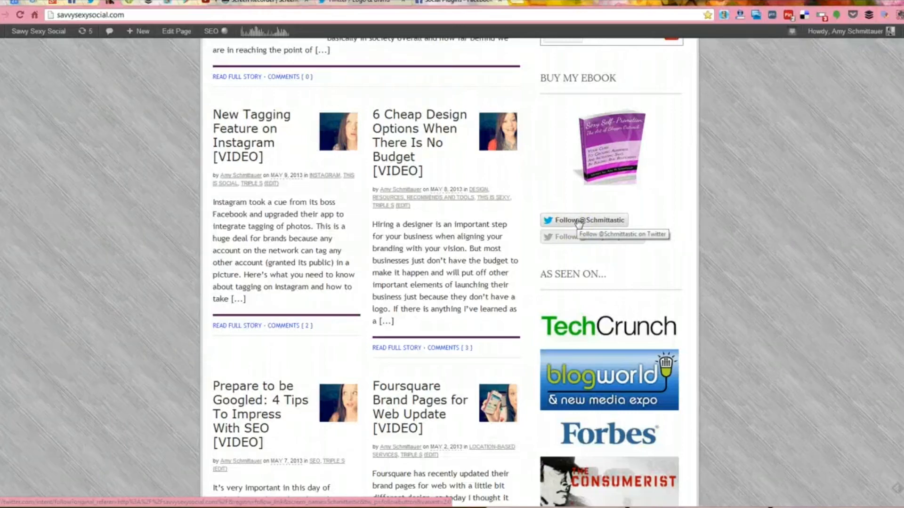
pyautogui.scroll(-3)
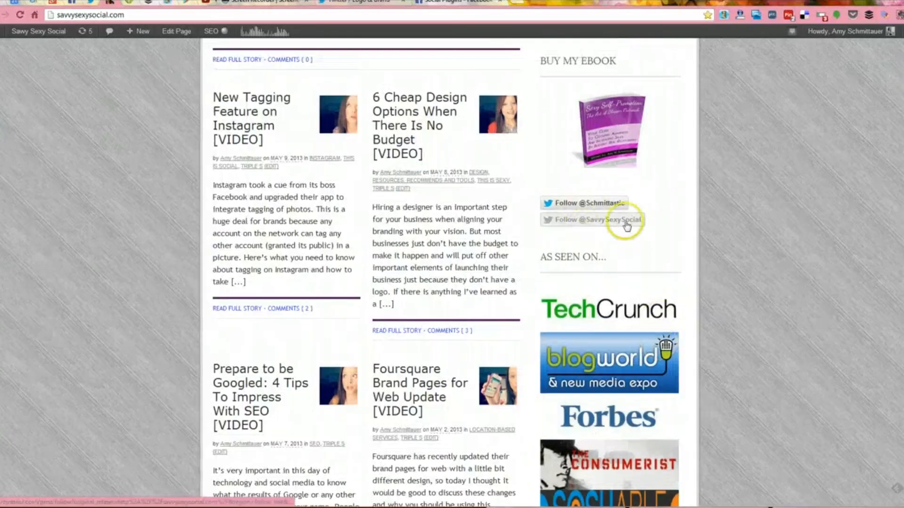
pyautogui.scroll(3)
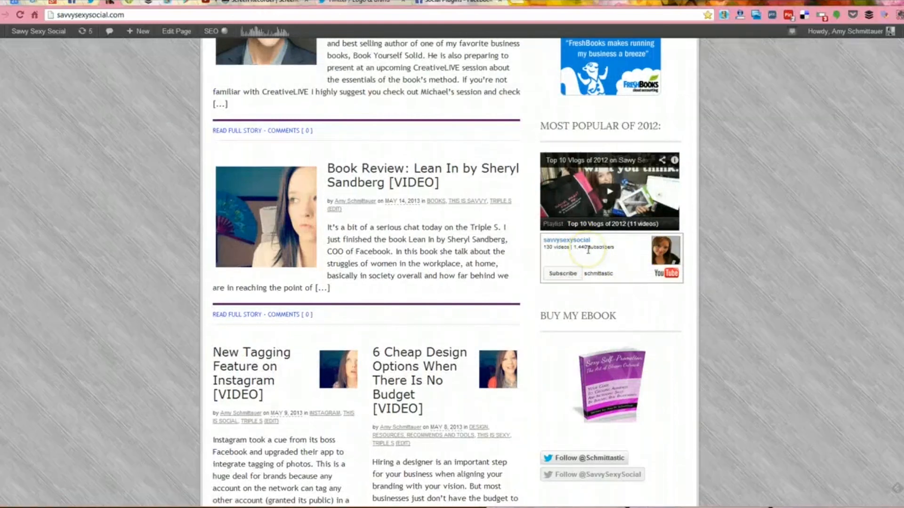
pyautogui.moveTo(589, 266)
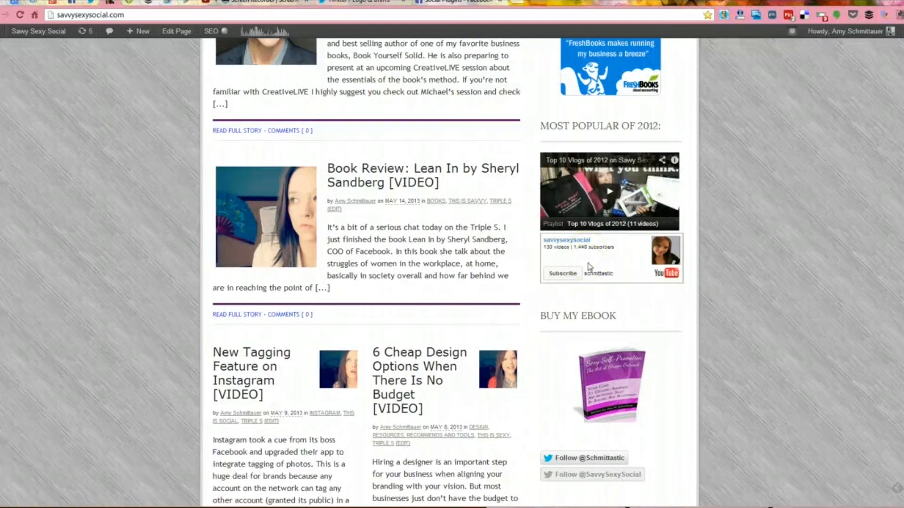